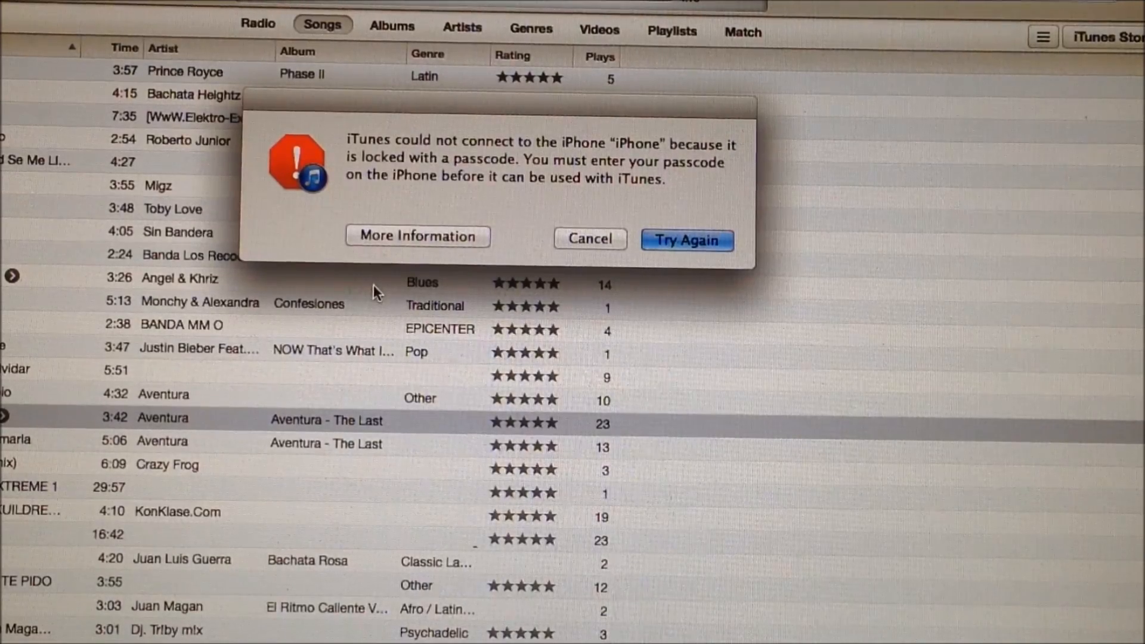
Cancel the alert saying the iPhone is locked with a passcode
click(589, 240)
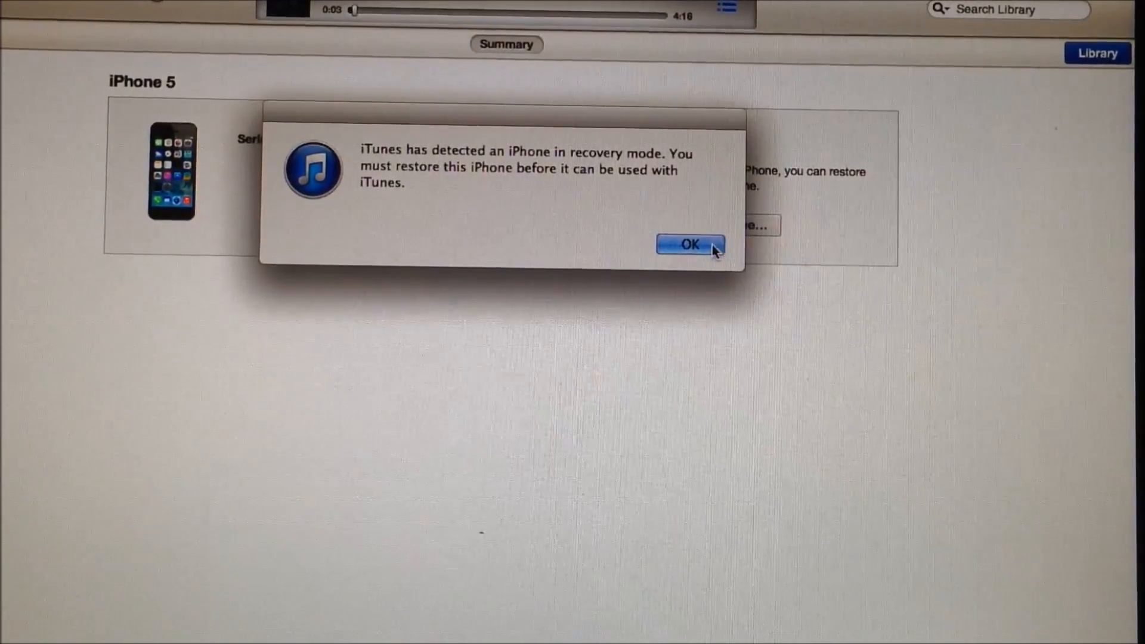
Acknowledge the recovery mode notice and confirm Restore and Update for the iPhone 5
click(690, 244)
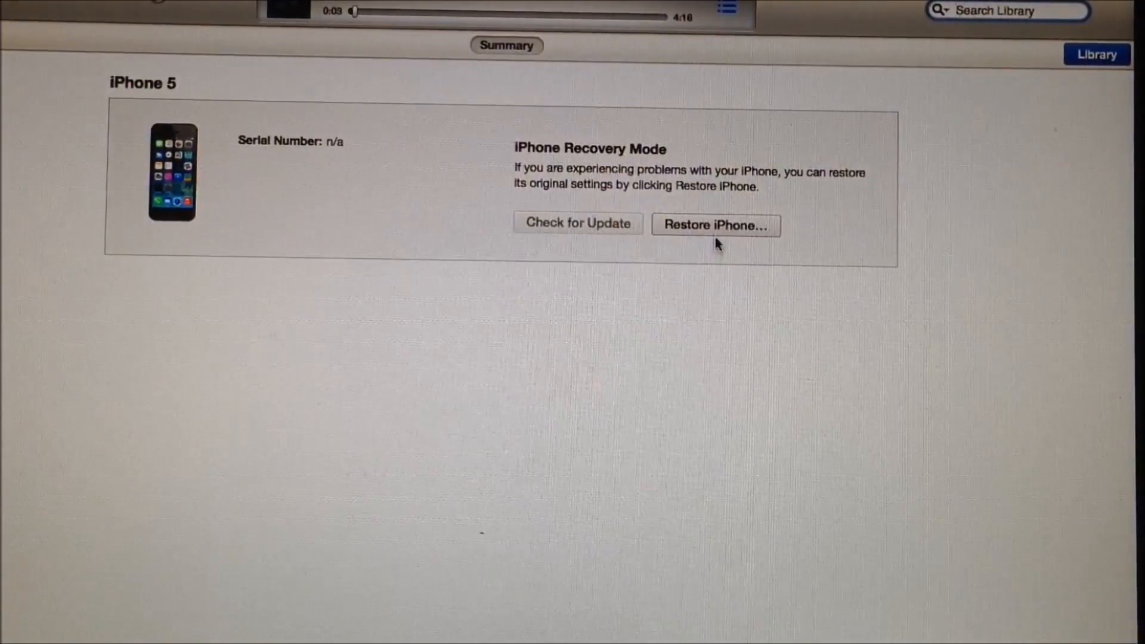
click(715, 224)
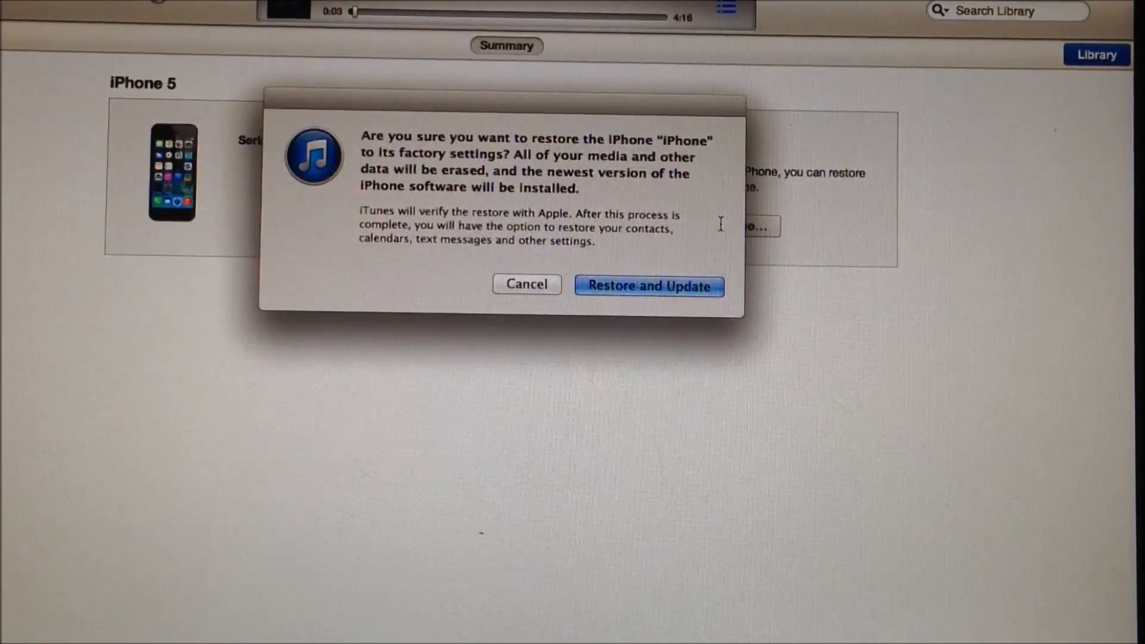
click(648, 286)
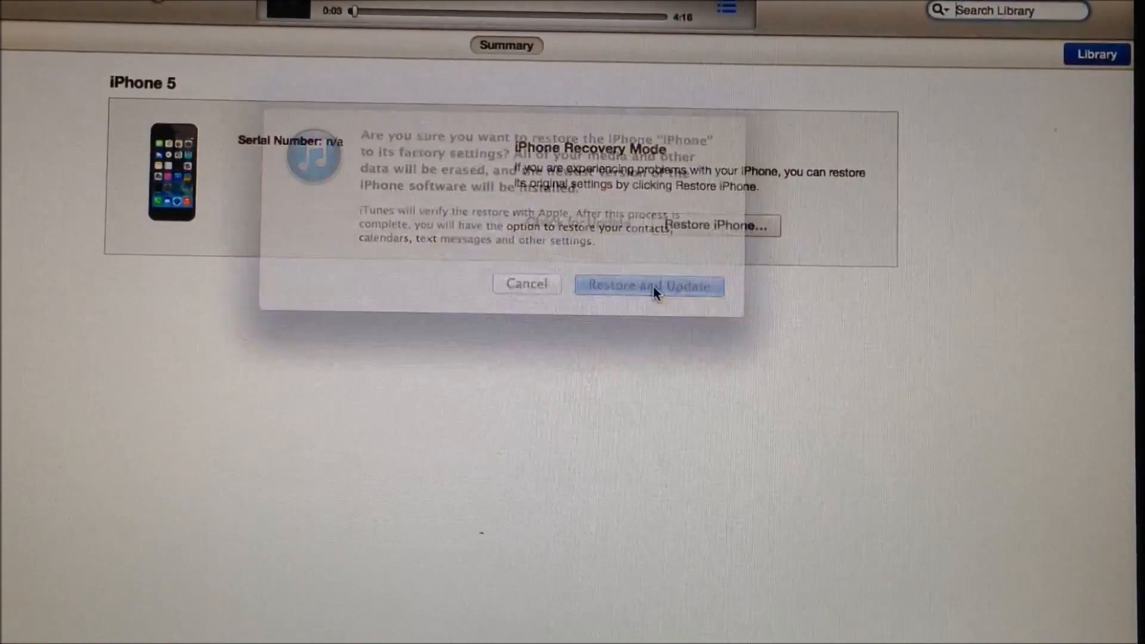
click(649, 285)
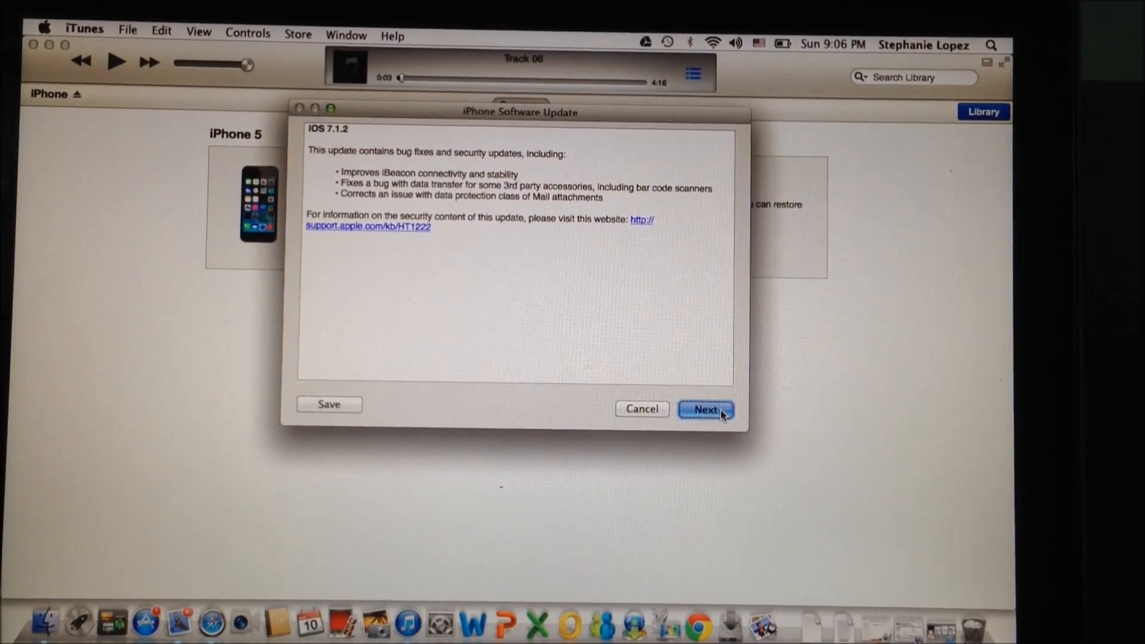
Continue past the iOS 7.1.2 update notes to start the download
click(704, 410)
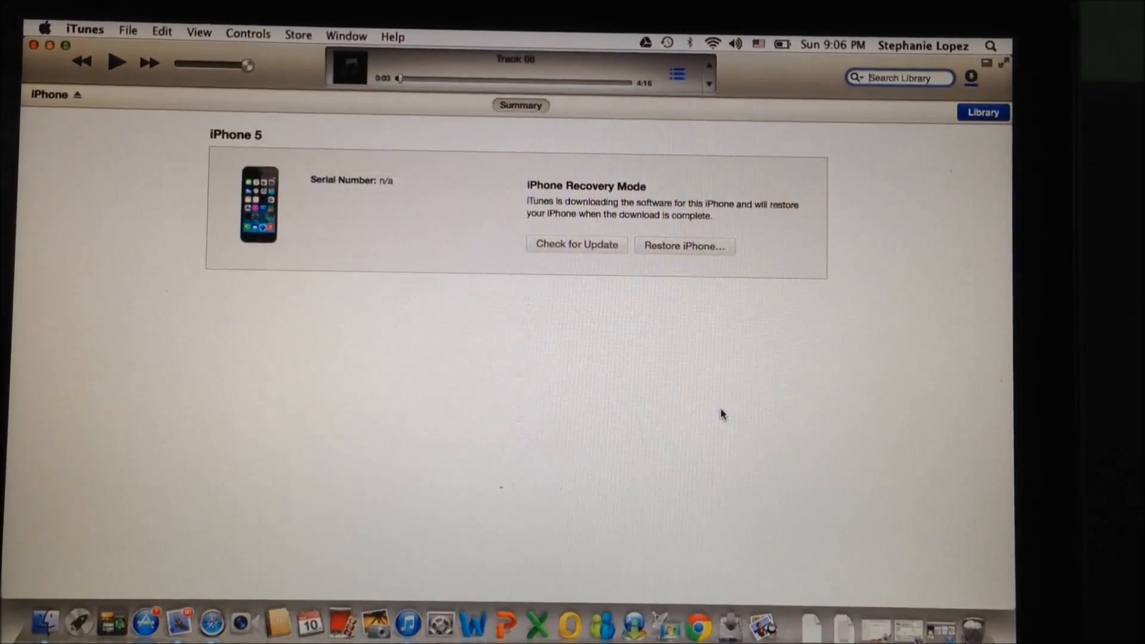
mouse_move(918, 539)
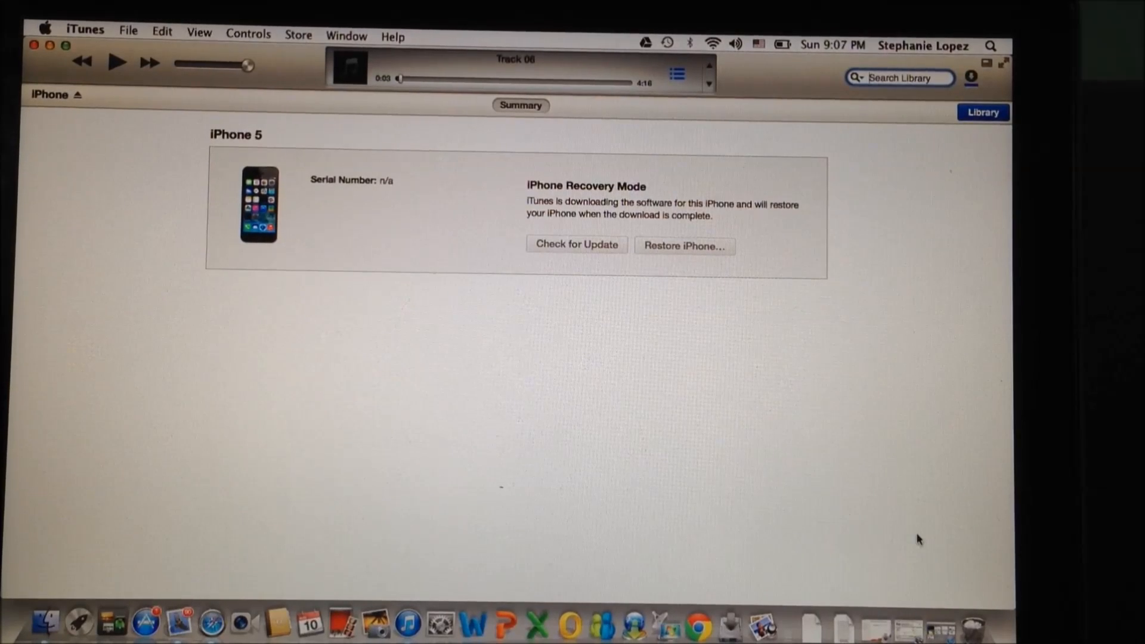